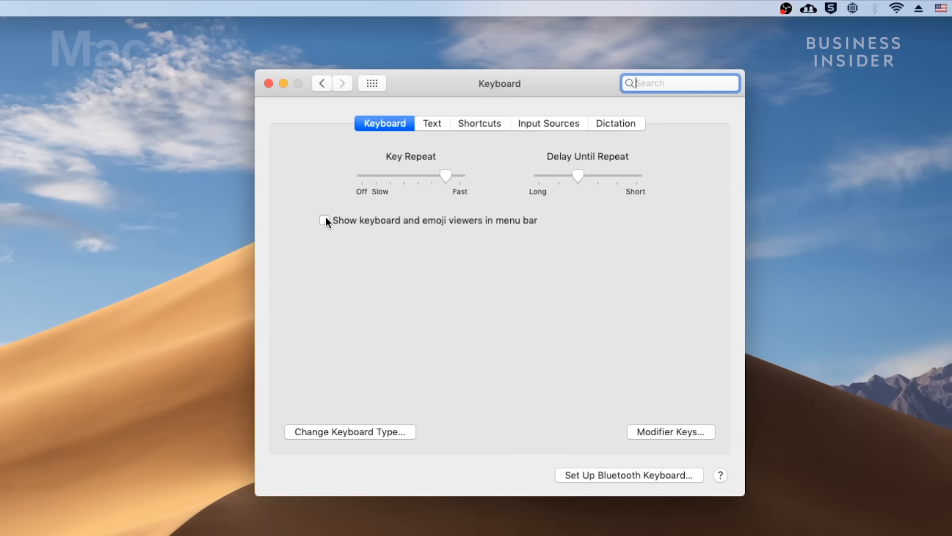
Enable 'Show keyboard and emoji viewers in menu bar' and show the Keyboard Viewer from the input menu
{"action": "left_click", "coordinate": [268, 83]}
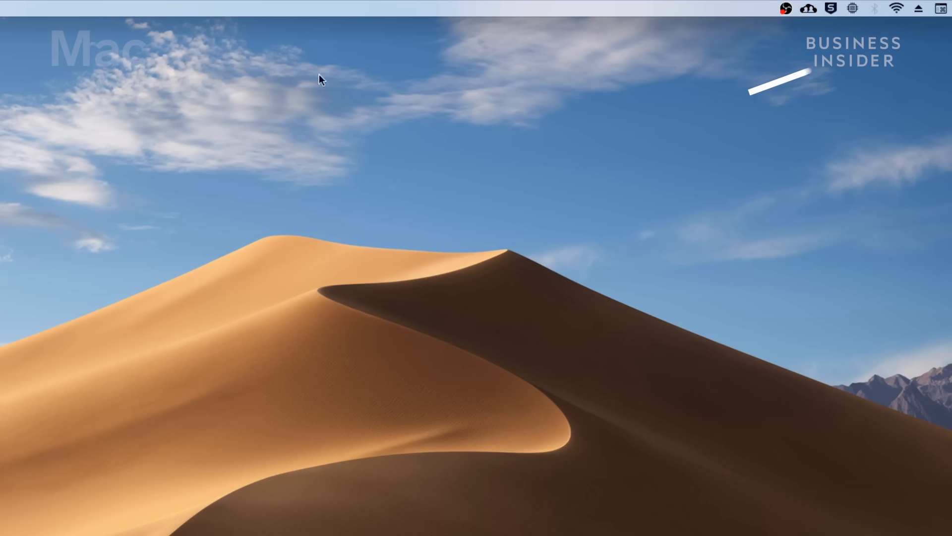
{"action": "left_click", "coordinate": [941, 8]}
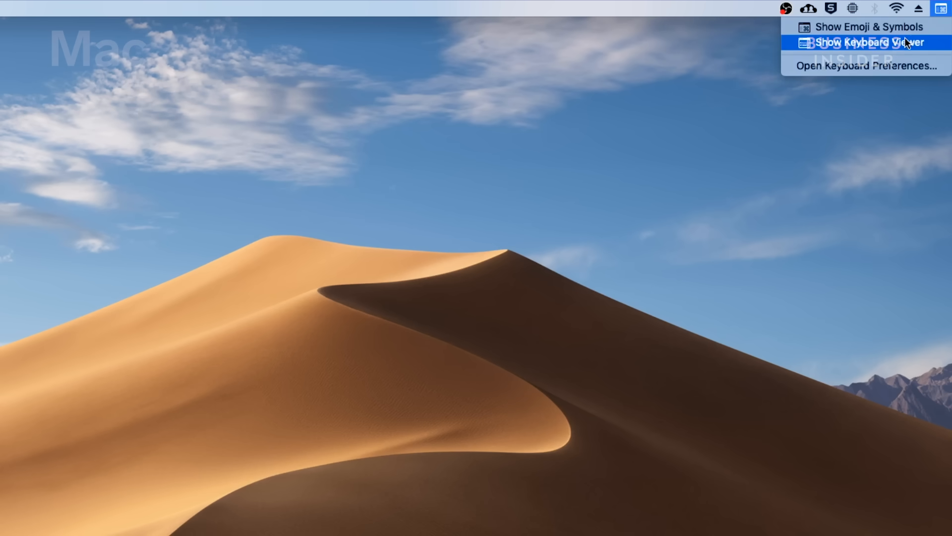
{"action": "left_click", "coordinate": [868, 43]}
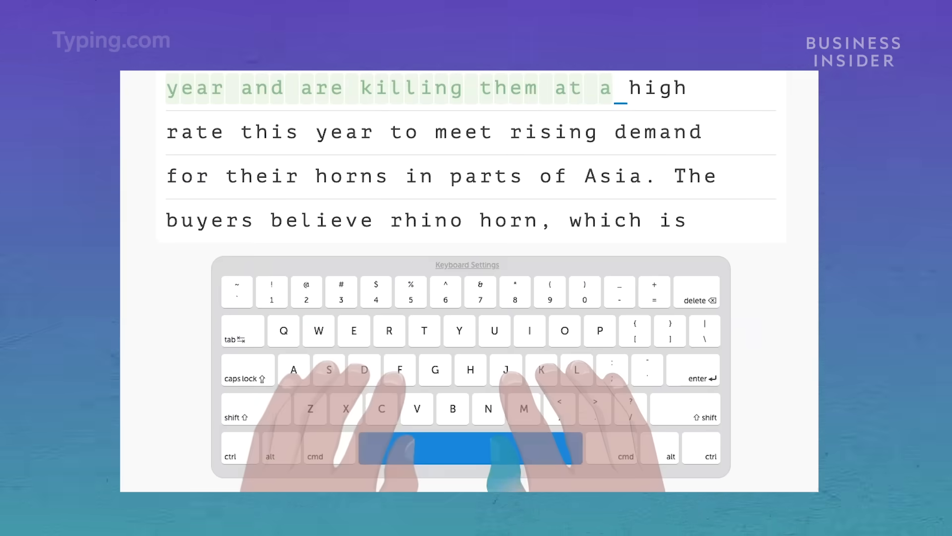
Type the letter 'm' of the rhino-horn passage, continuing up to 'meet'
{"action": "key", "text": "m"}
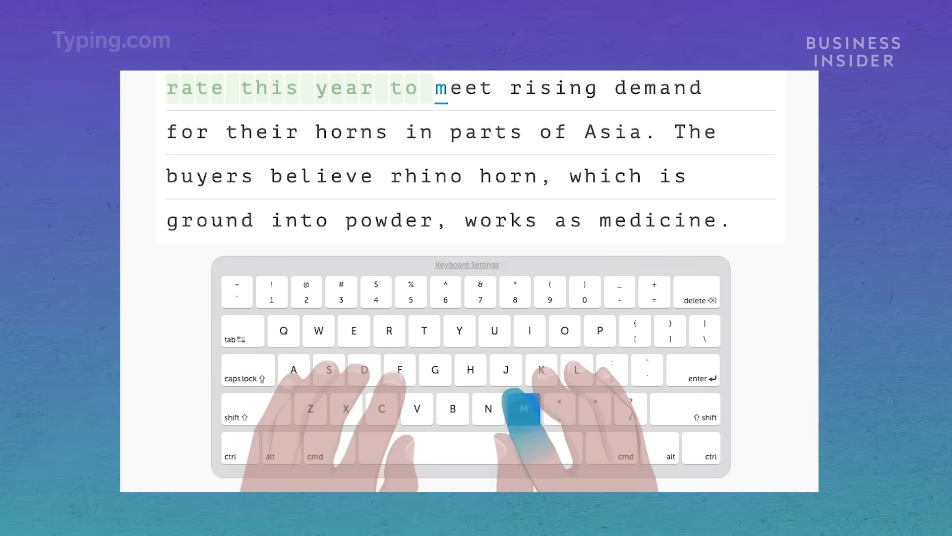